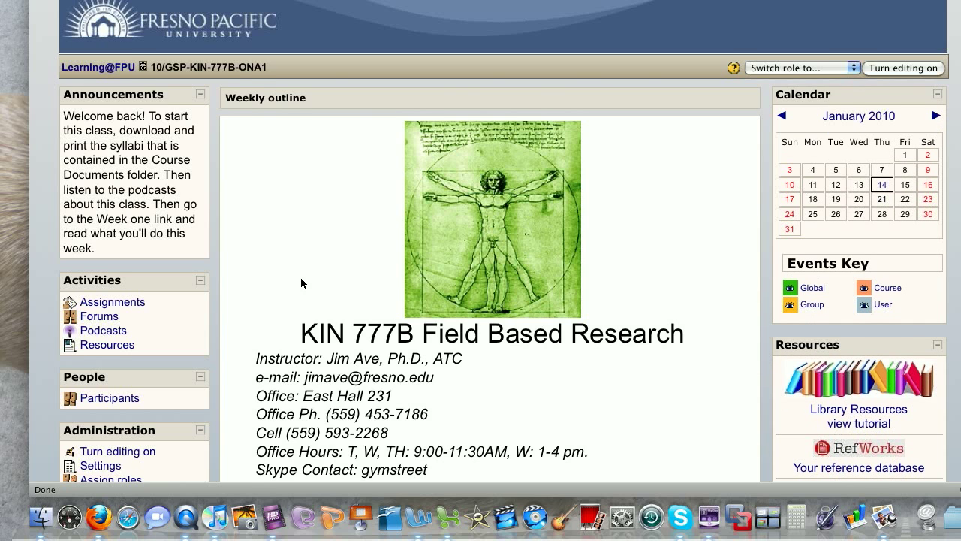
Display the KIN 777B course podcast's RSS feed and copy its feed web address.
scroll(down, 3)
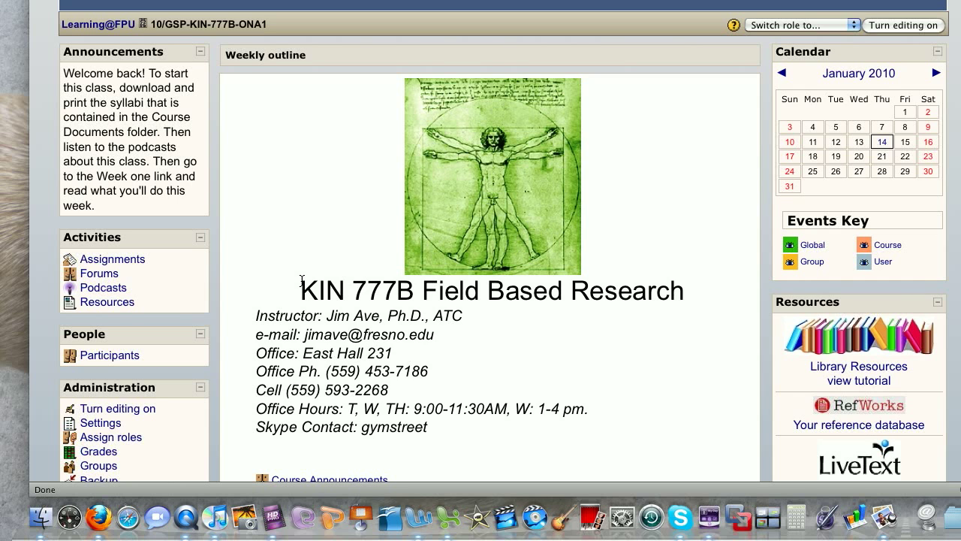
scroll(down, 3)
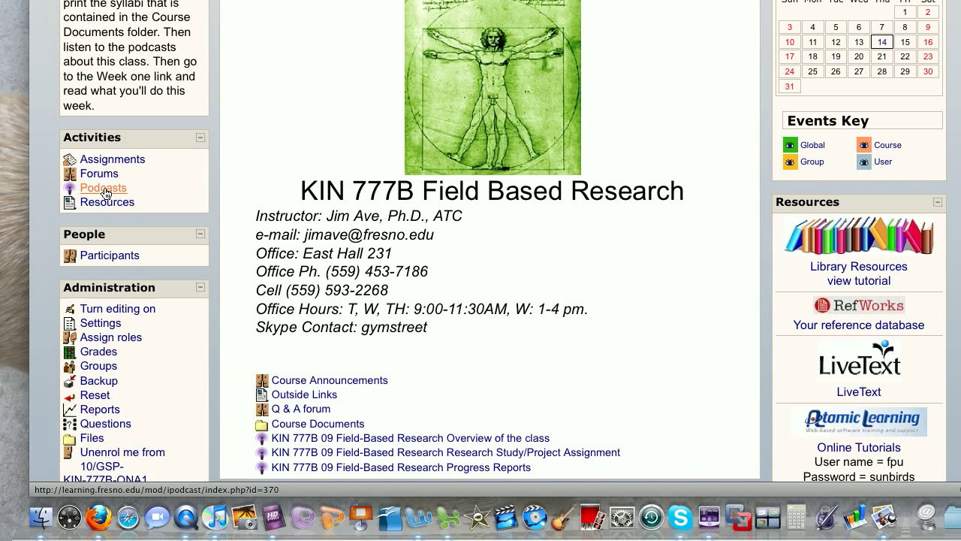
scroll(down, 3)
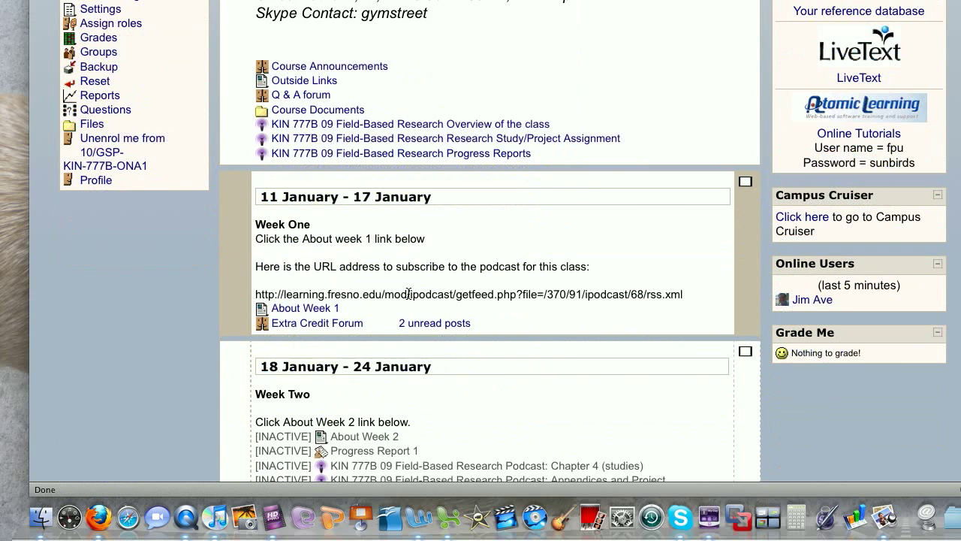
scroll(down, 3)
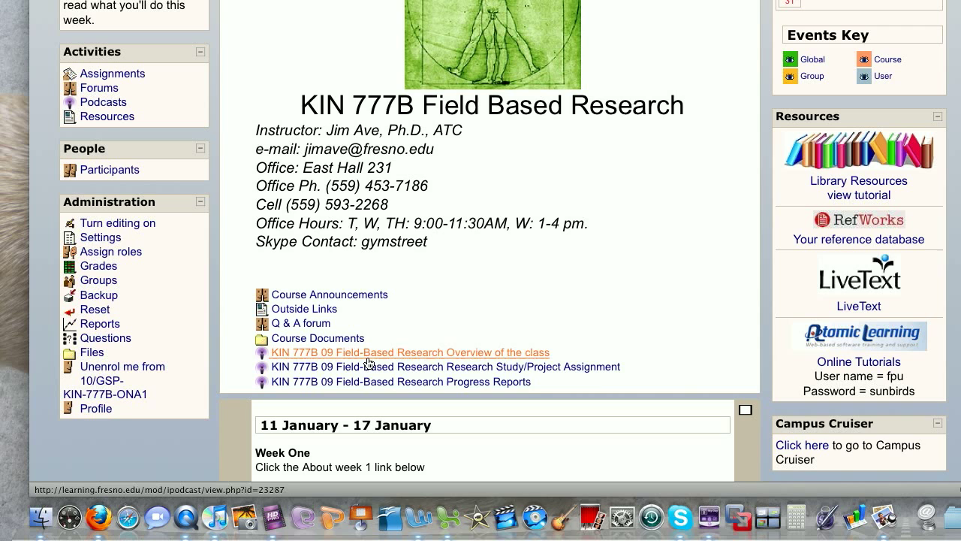
scroll(up, 3)
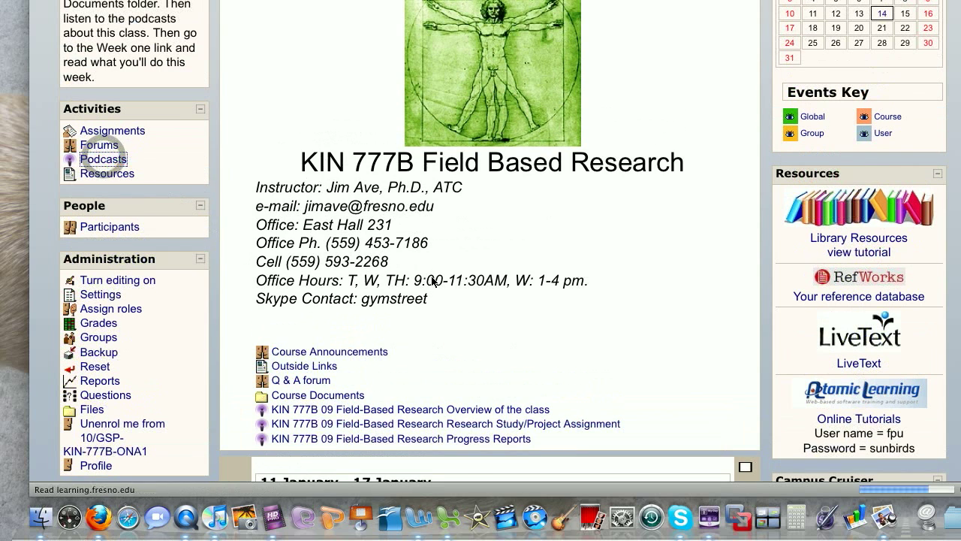
click(102, 159)
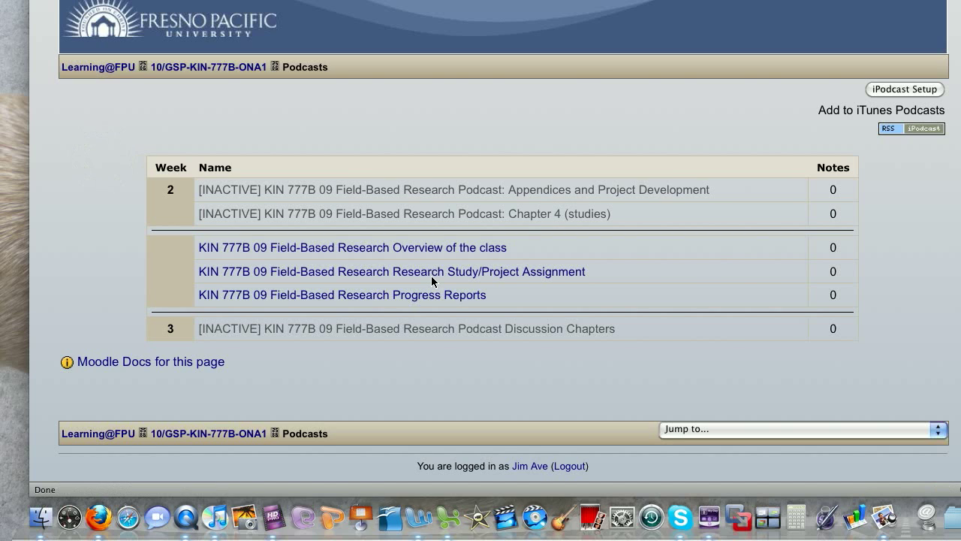
mouse_move(570, 257)
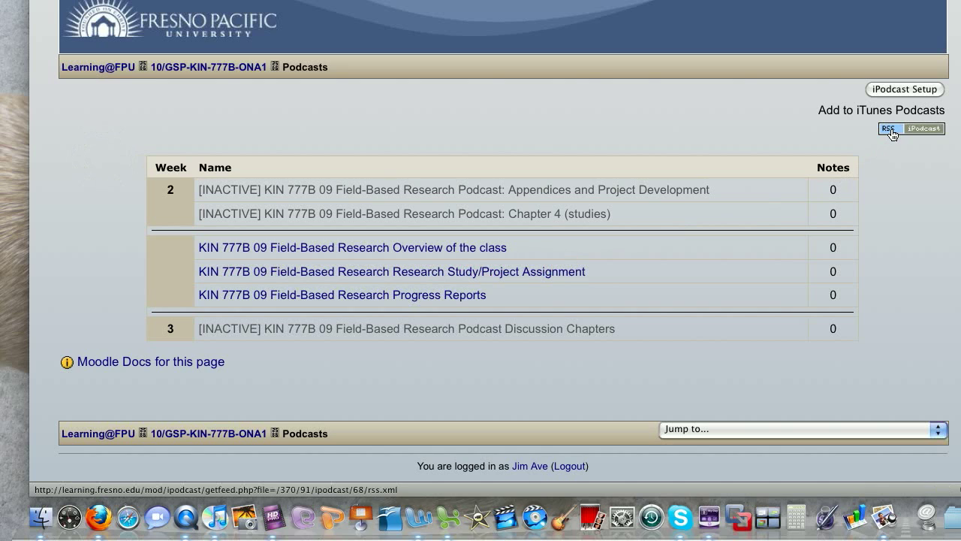
mouse_move(889, 127)
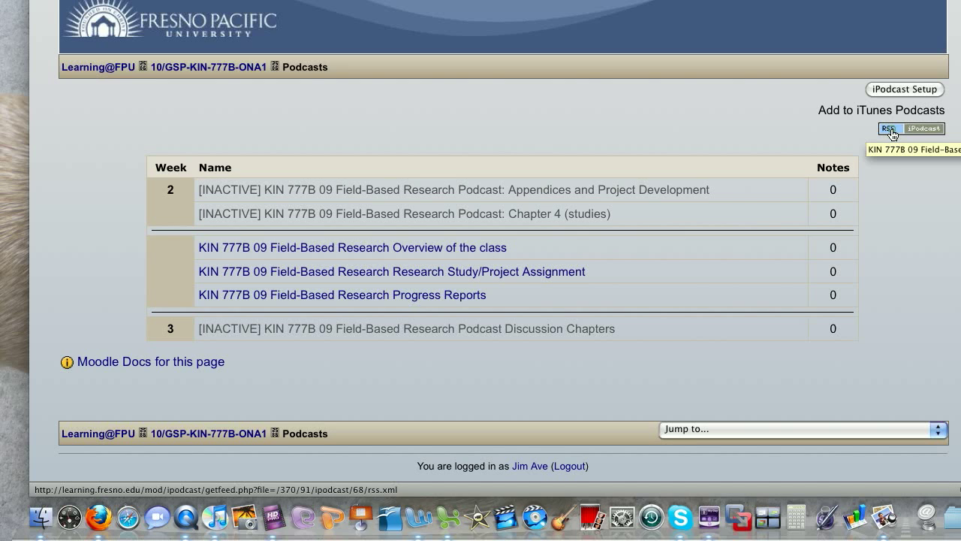
click(889, 128)
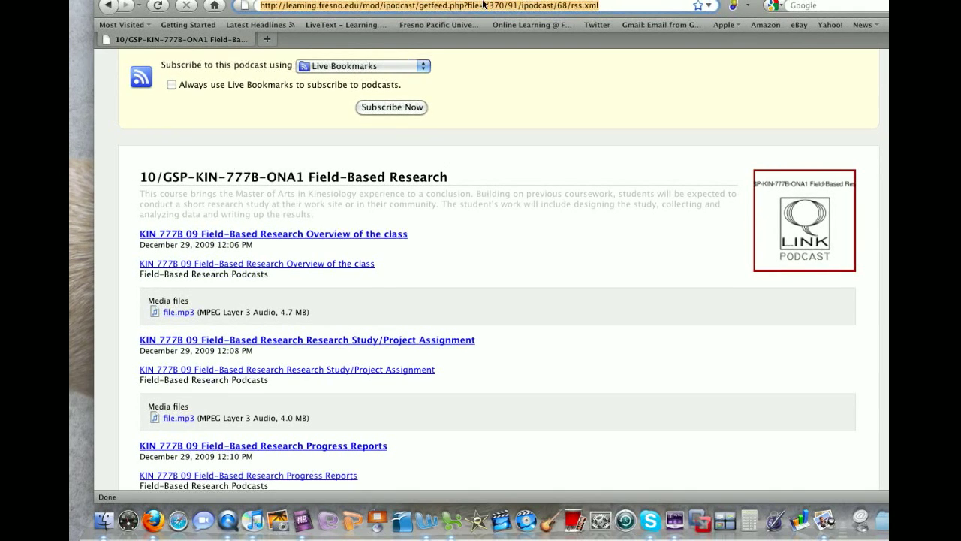
right_click(484, 6)
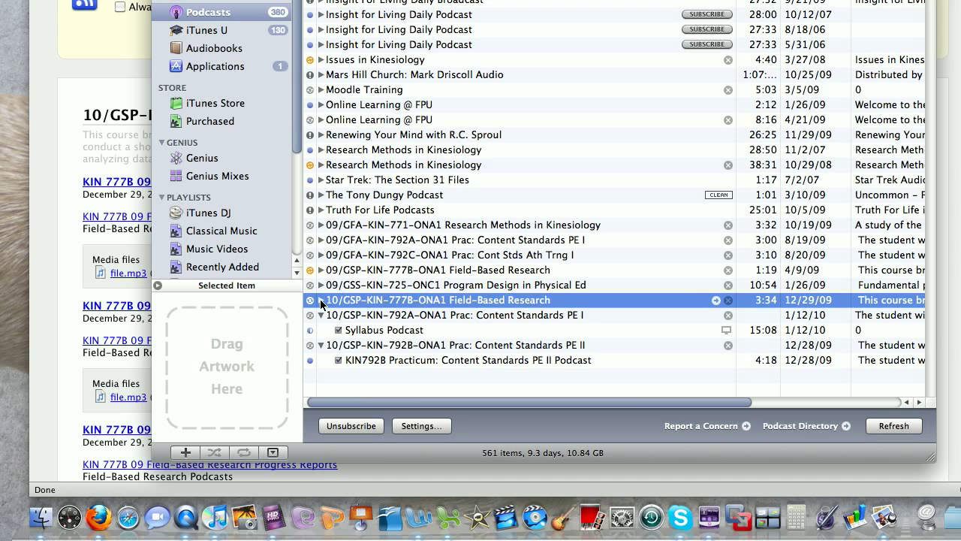
Expand the subscribed course podcast and get all three KIN 777B episodes.
click(307, 300)
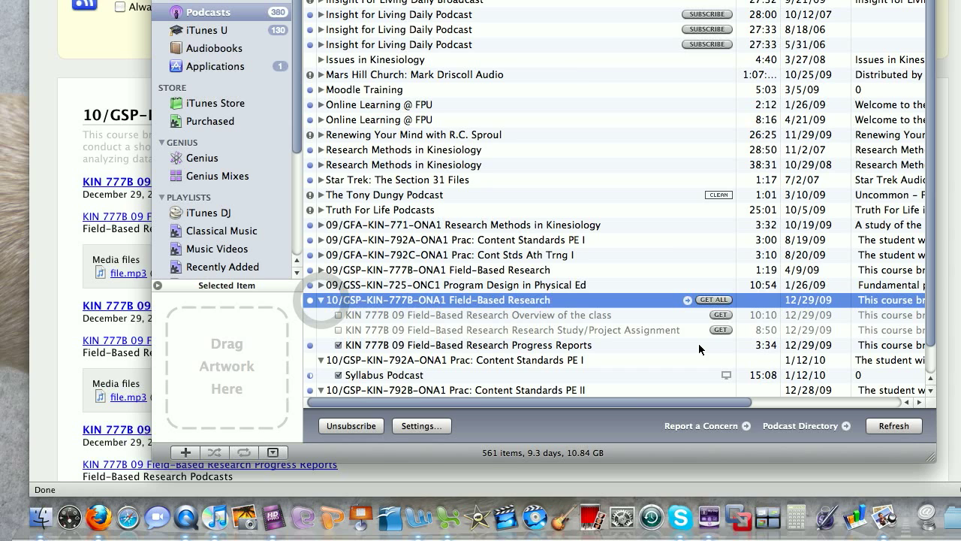
click(712, 301)
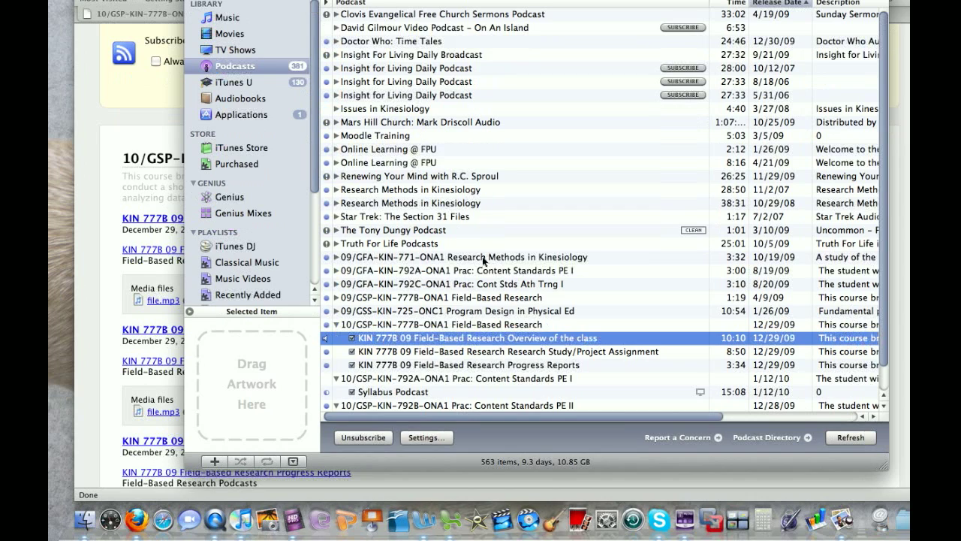
scroll(down, 3)
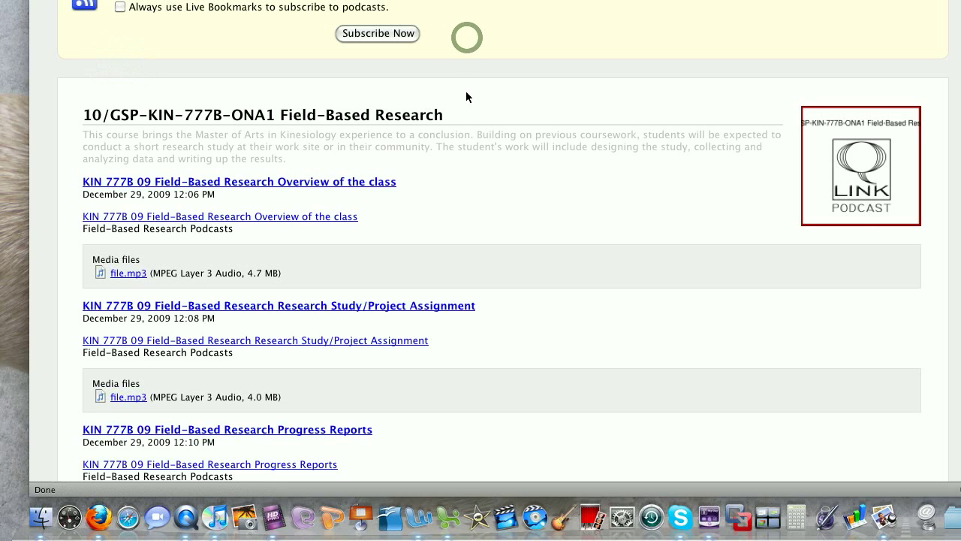
mouse_move(211, 33)
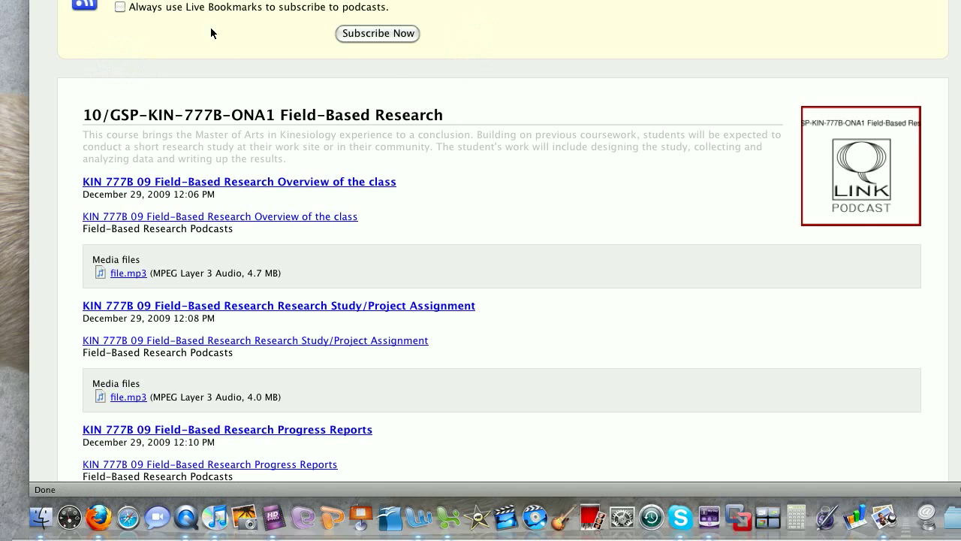
Dismiss the feed's subscribe choices and open the Overview of the class episode entry.
click(348, 9)
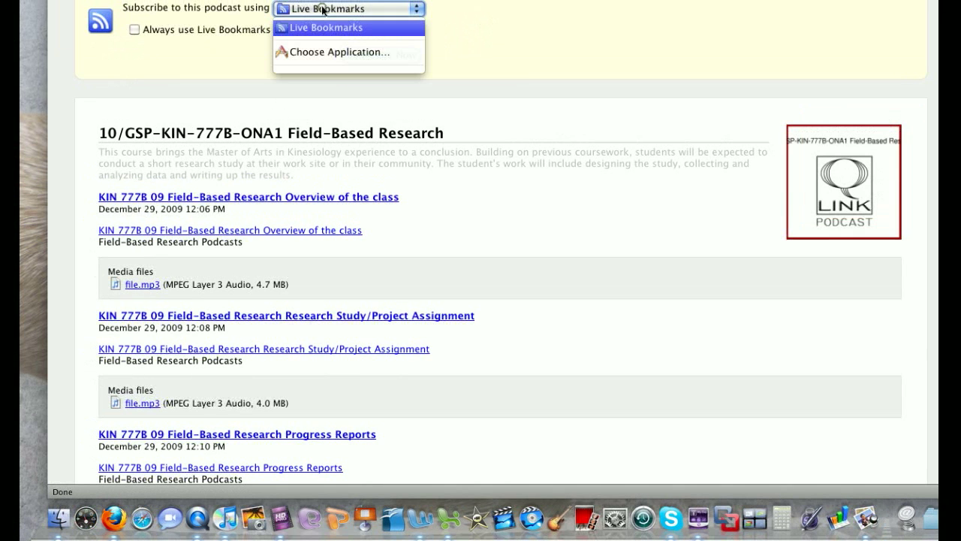
click(330, 27)
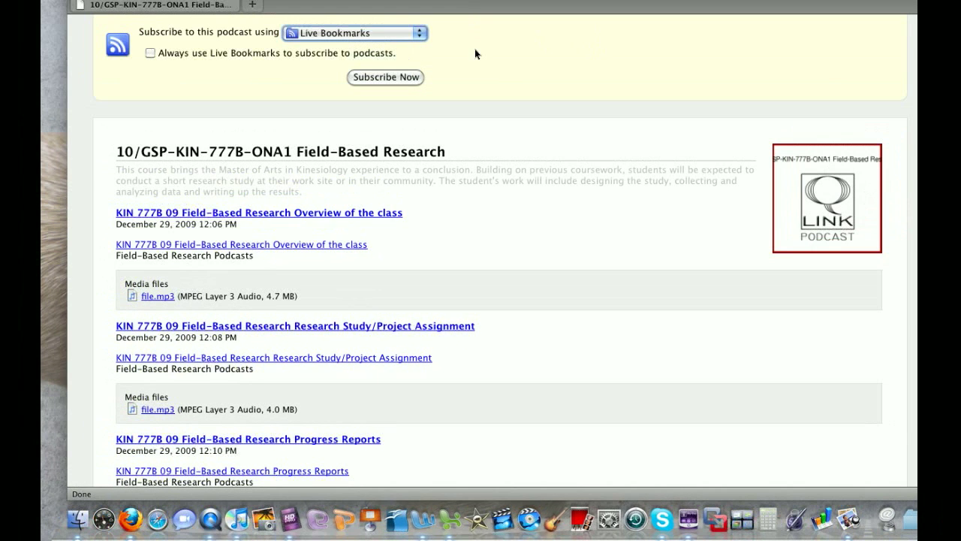
mouse_move(345, 99)
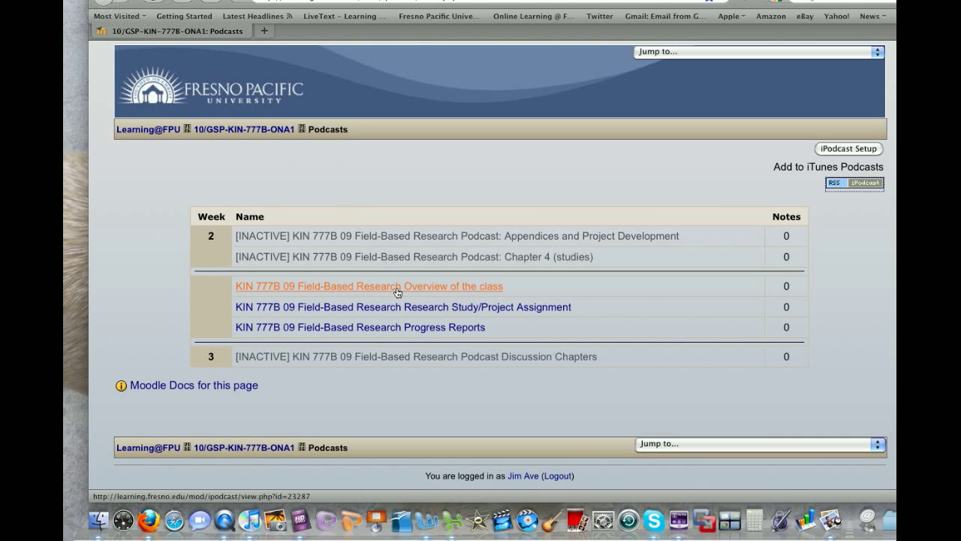
scroll(down, 3)
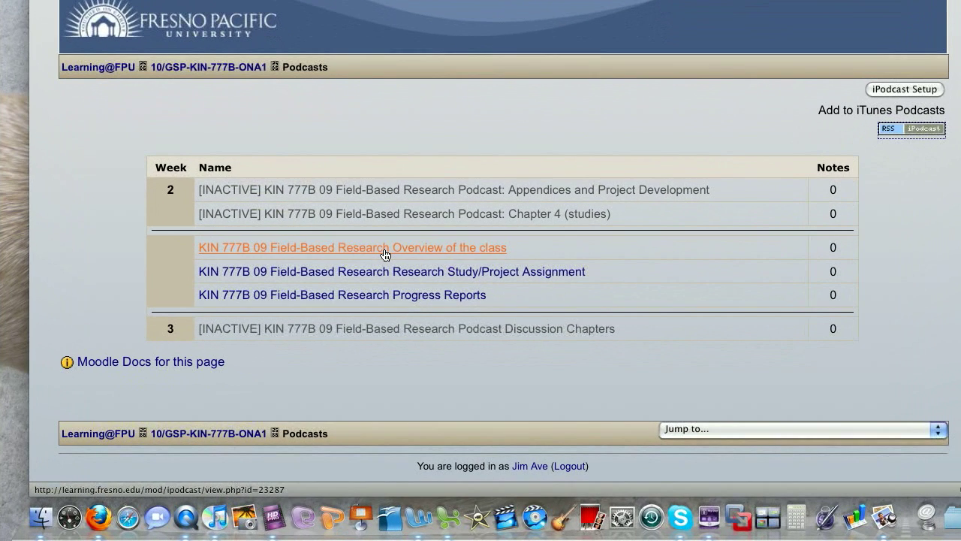
click(351, 247)
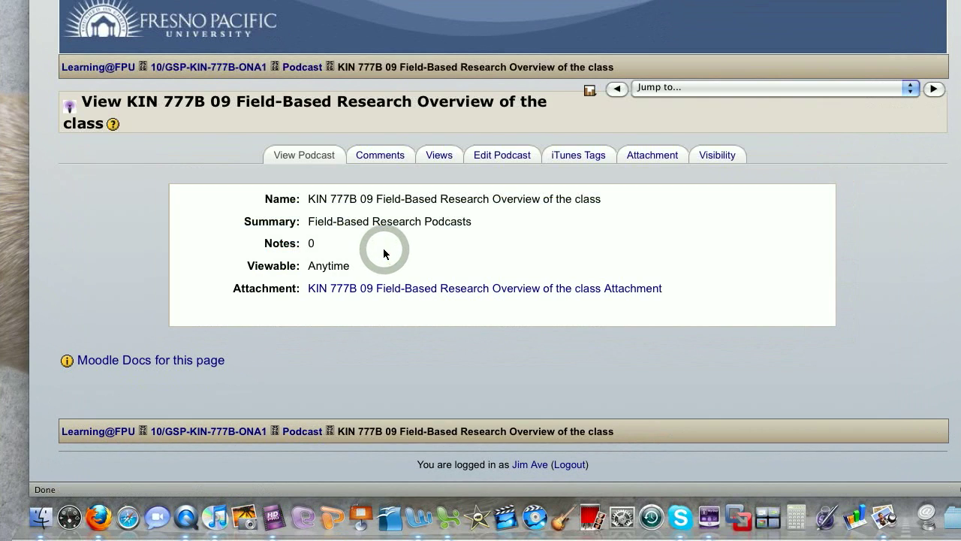